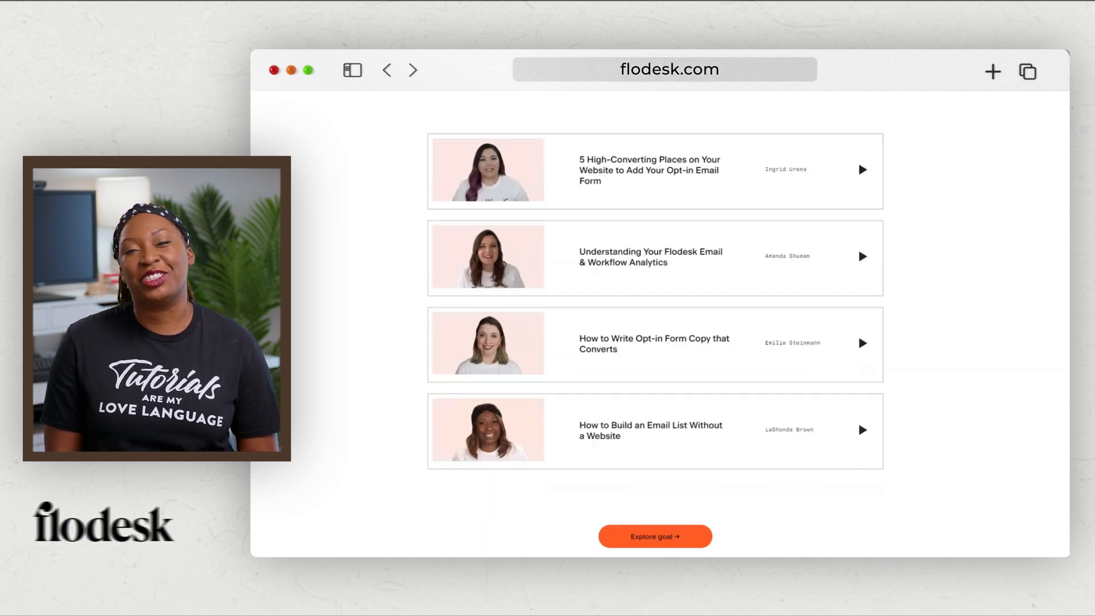
- Search Google for 'how to verify your domain in flodesk' and open the DKIM help article
click(654, 430)
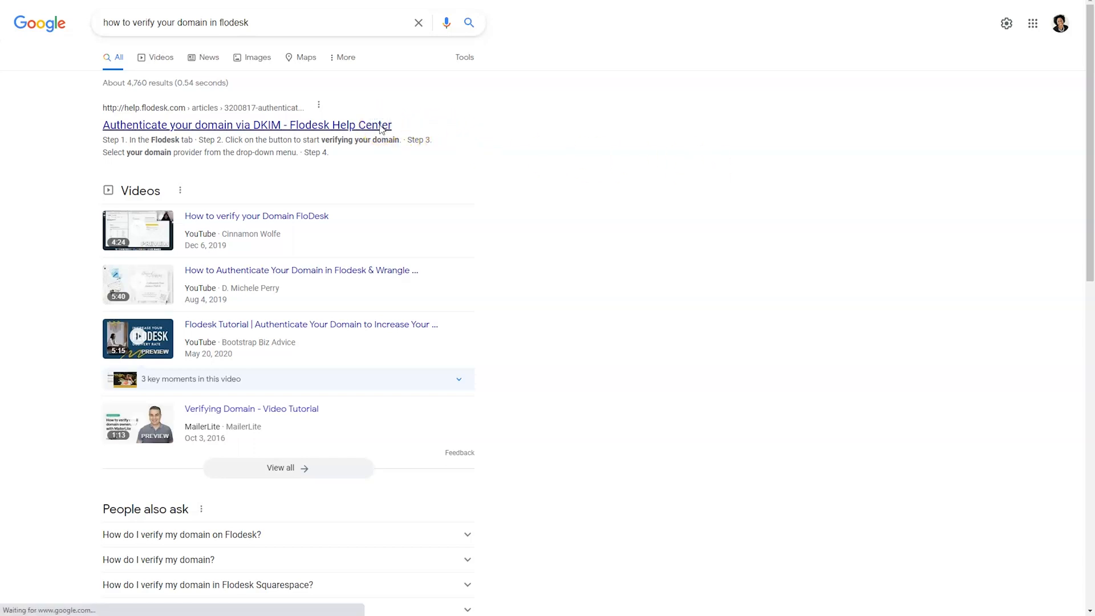
- Open 'Authenticate your domain via DKIM' and scroll down to Step 3, choosing a domain provider
click(246, 124)
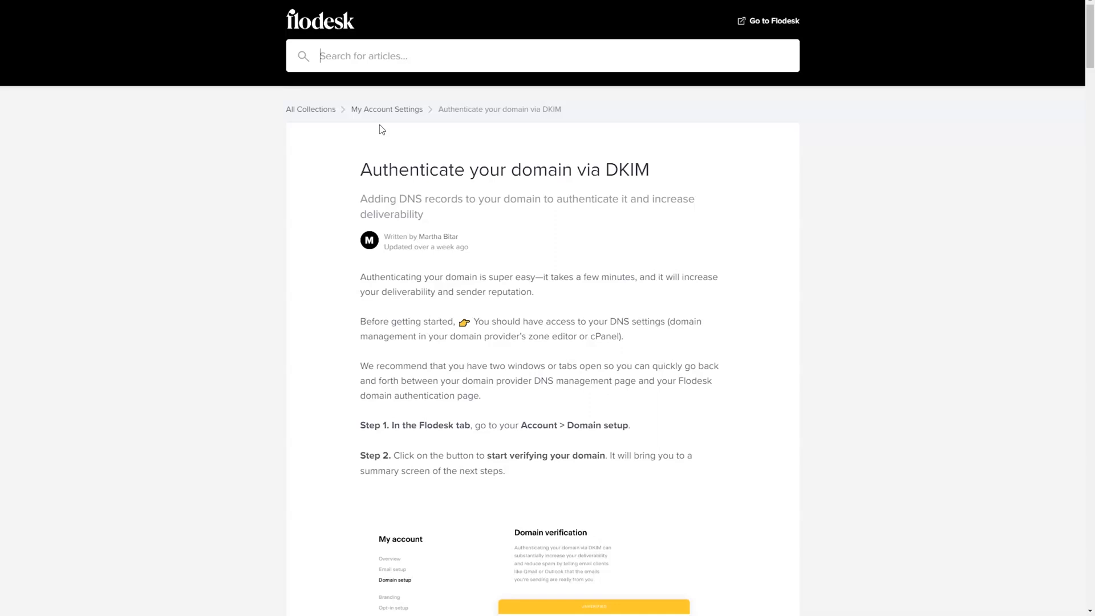
scroll(down, 3)
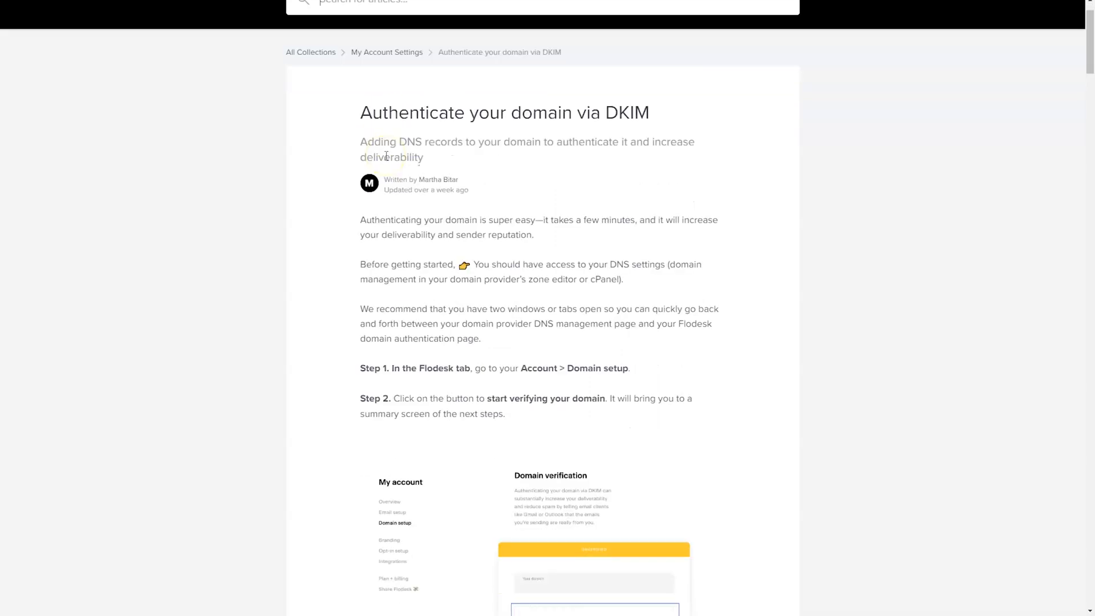
scroll(down, 3)
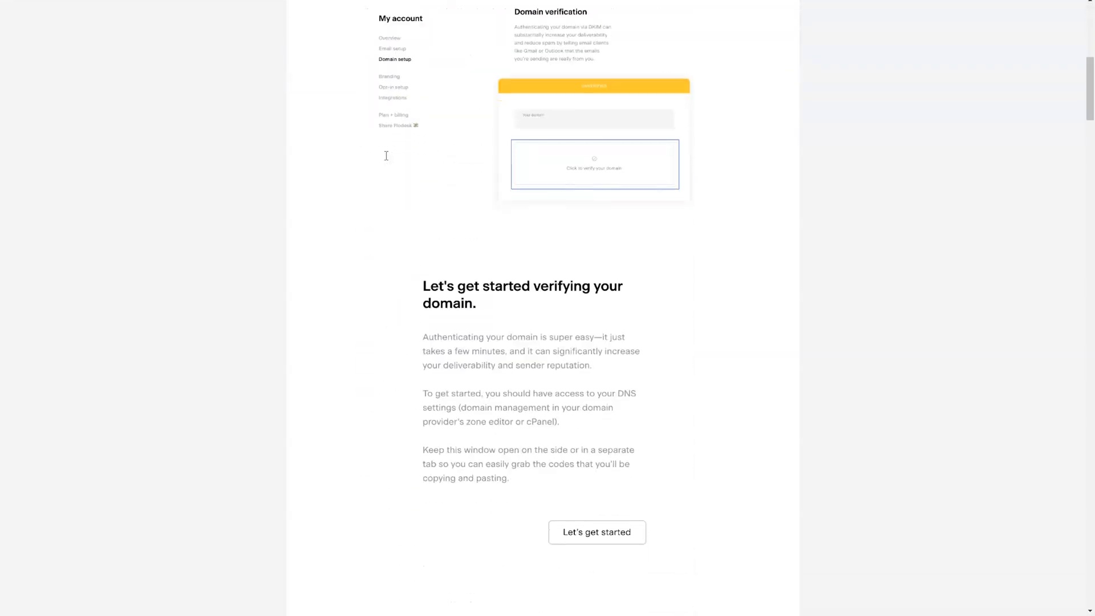
click(596, 532)
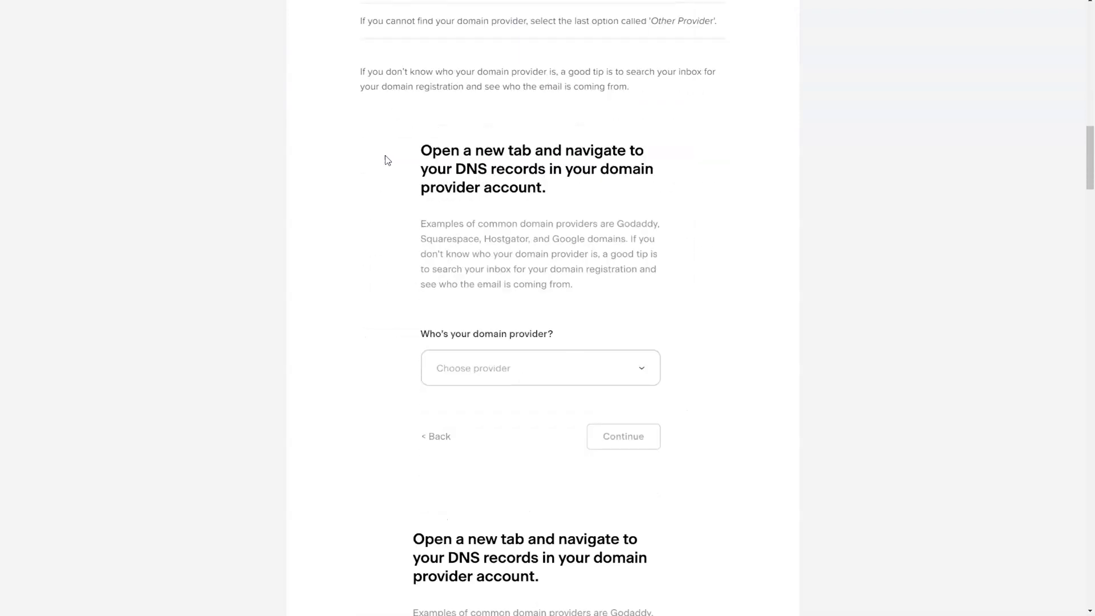
scroll(down, 3)
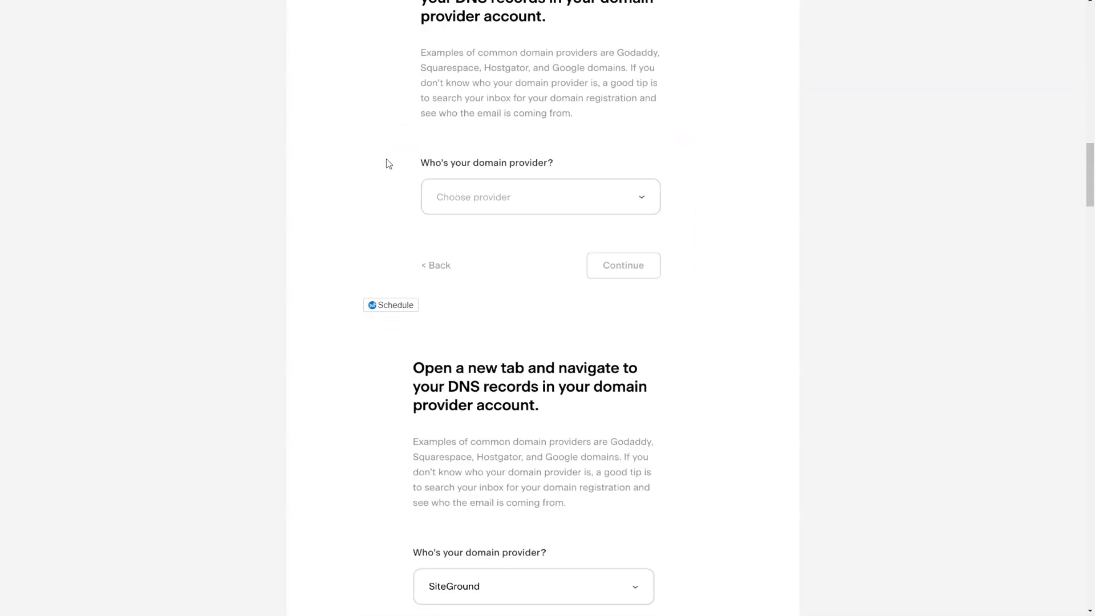
scroll(down, 3)
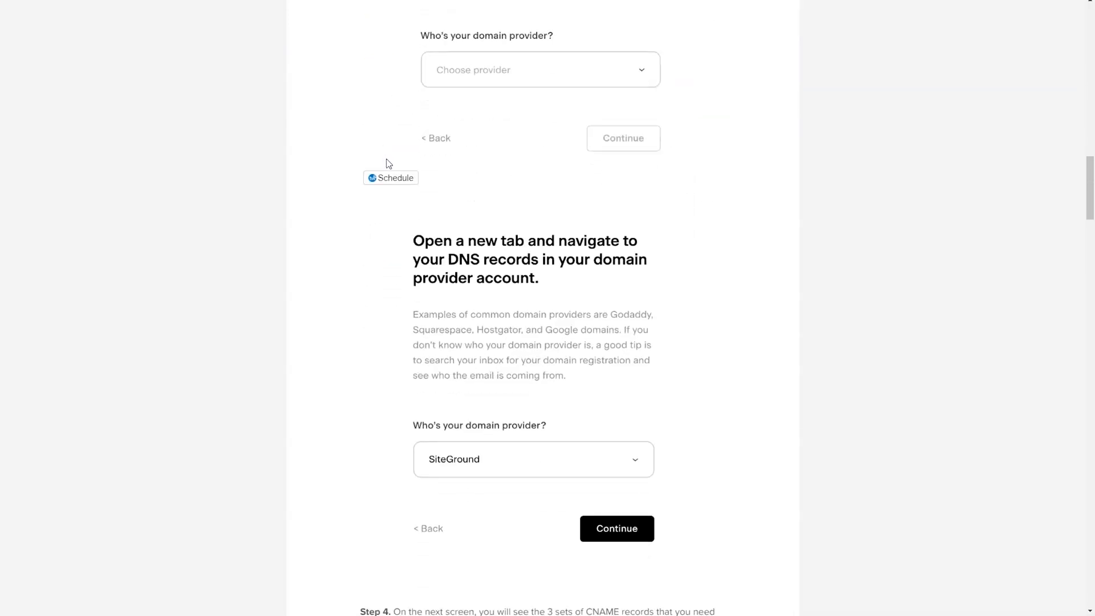
scroll(down, 3)
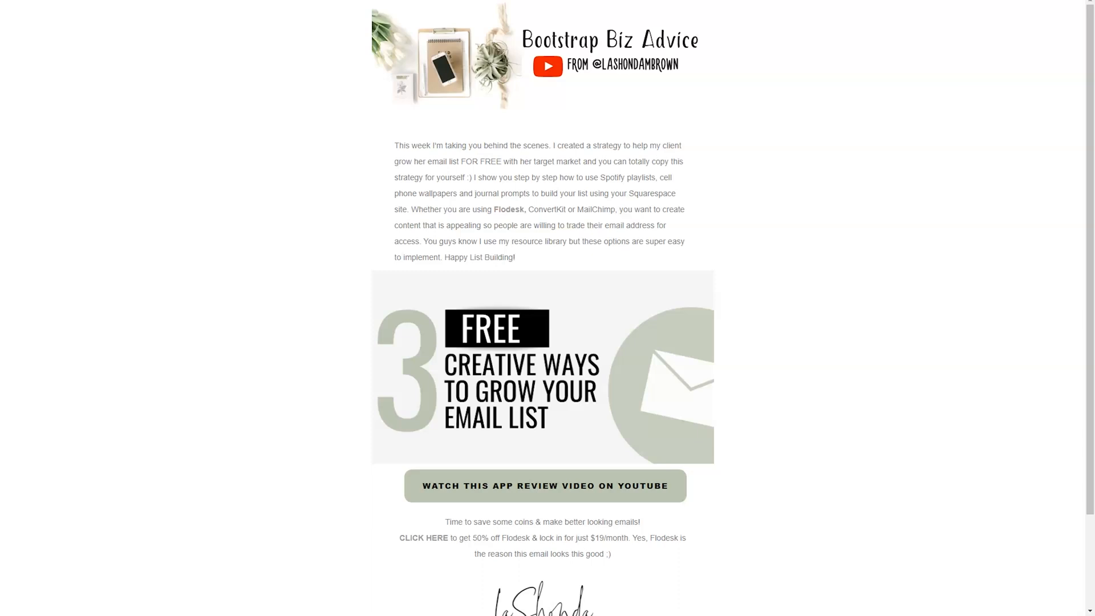
- Open the older email's analytics report showing 721 delivered, 170 opens, 23.6% open rate
click(545, 486)
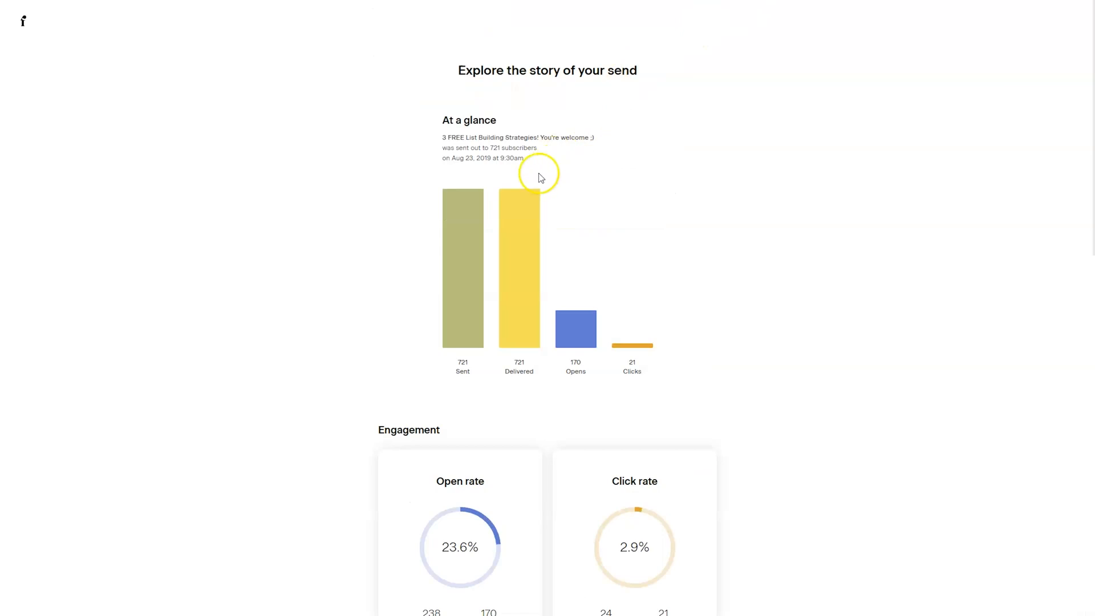
mouse_move(502, 157)
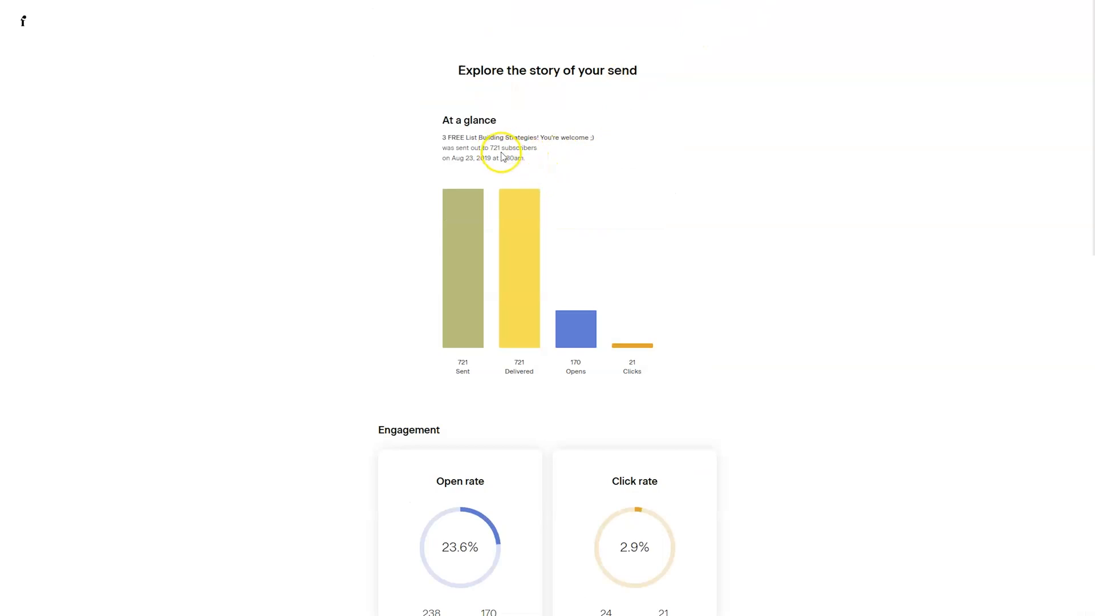
mouse_move(470, 431)
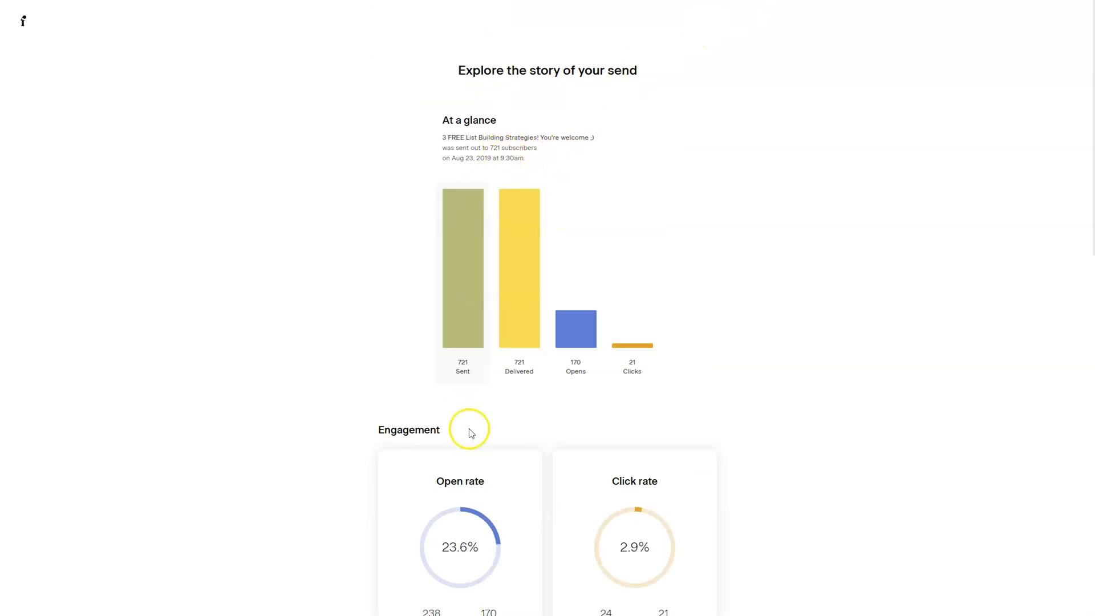
mouse_move(460, 551)
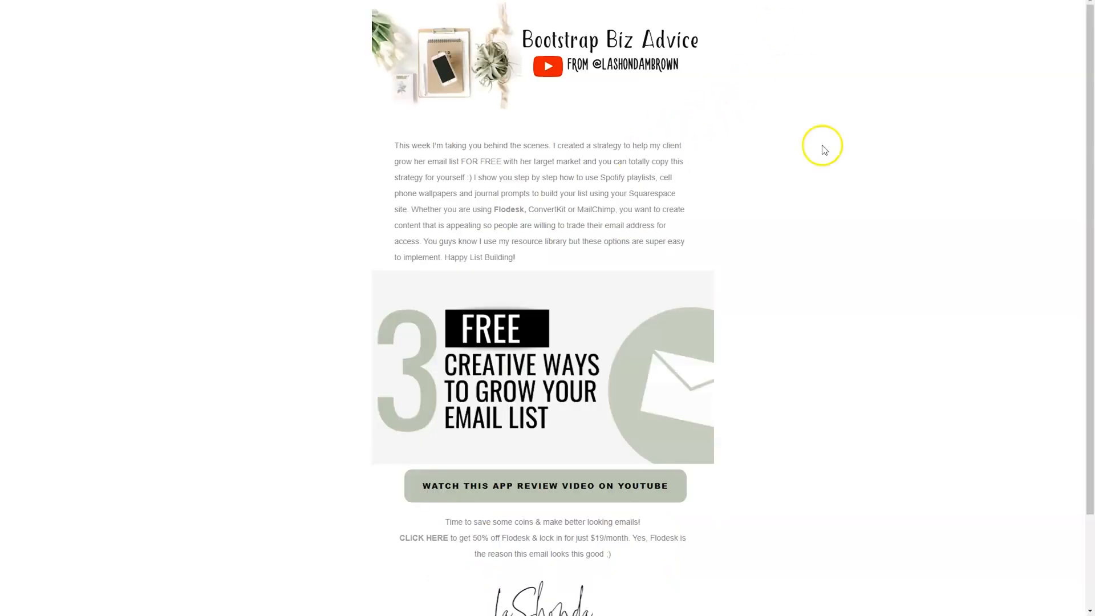
mouse_move(902, 349)
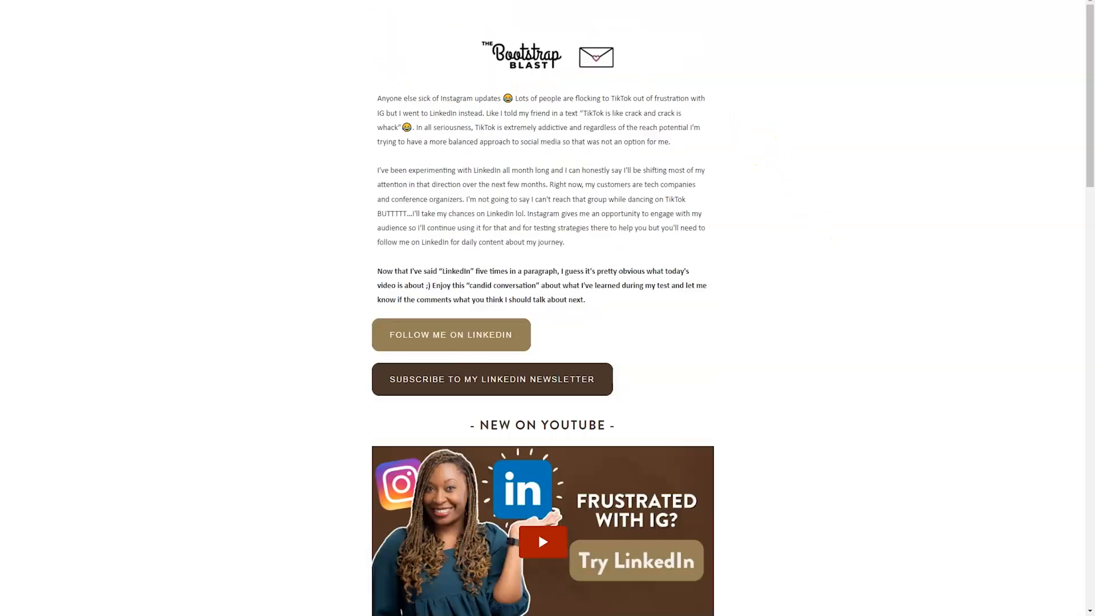
mouse_move(946, 316)
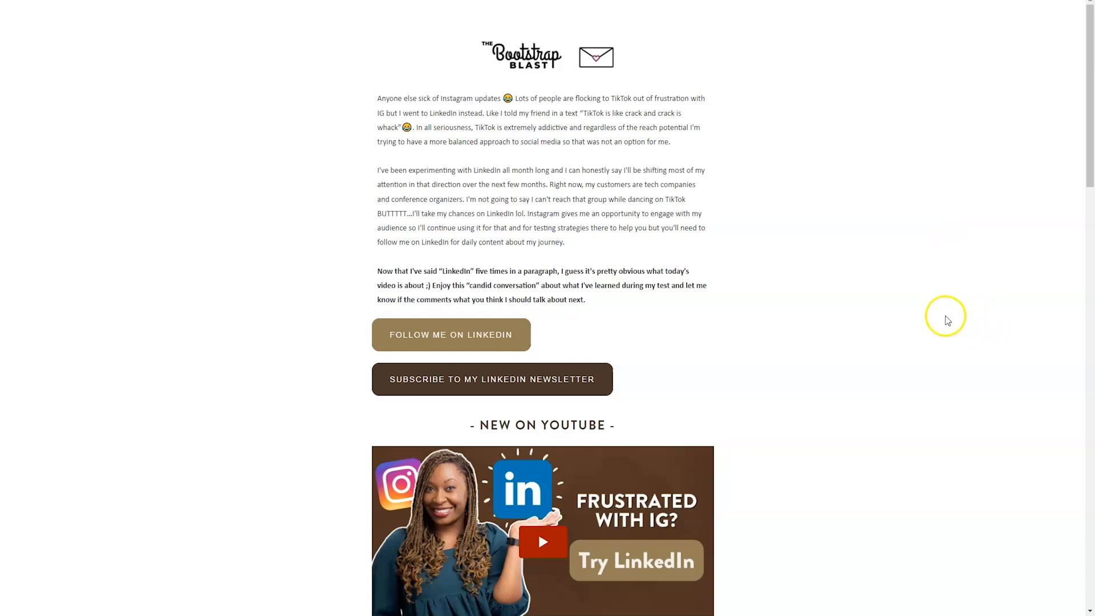
scroll(down, 3)
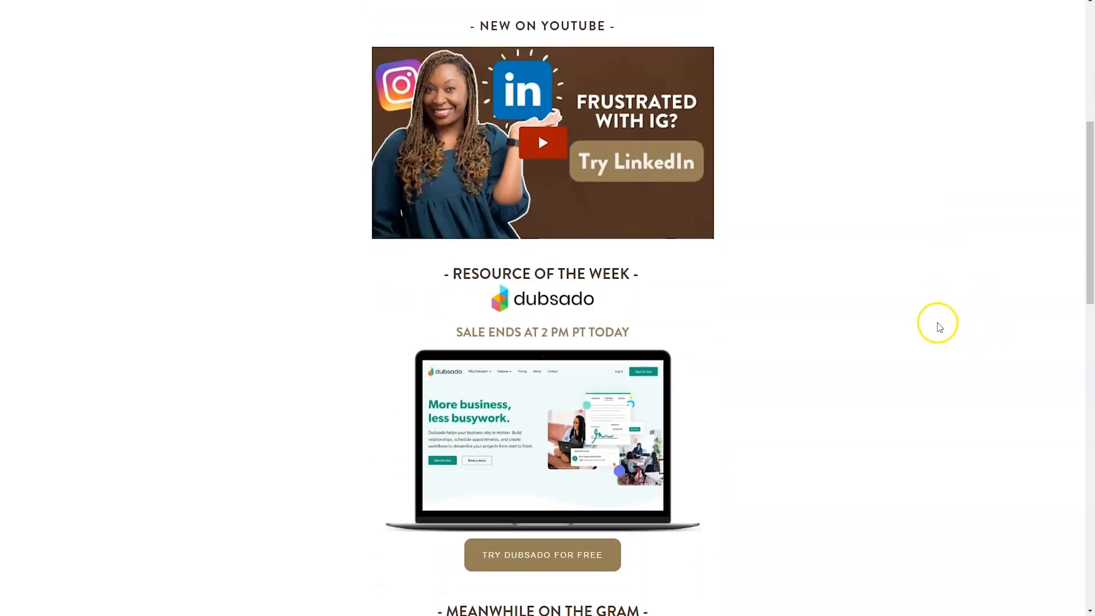
scroll(down, 3)
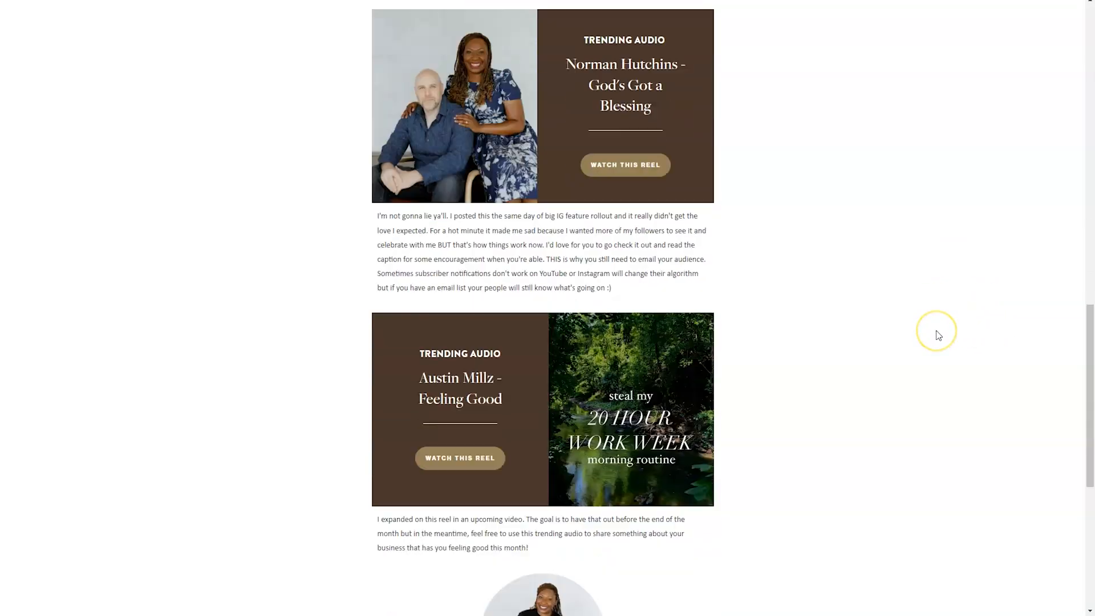
scroll(down, 3)
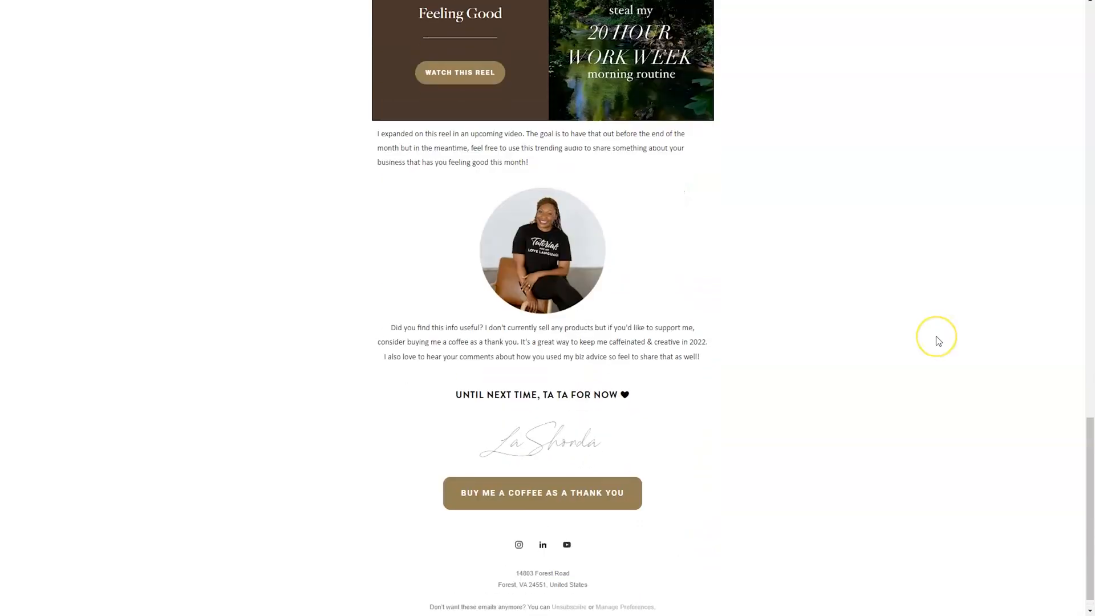
scroll(up, 3)
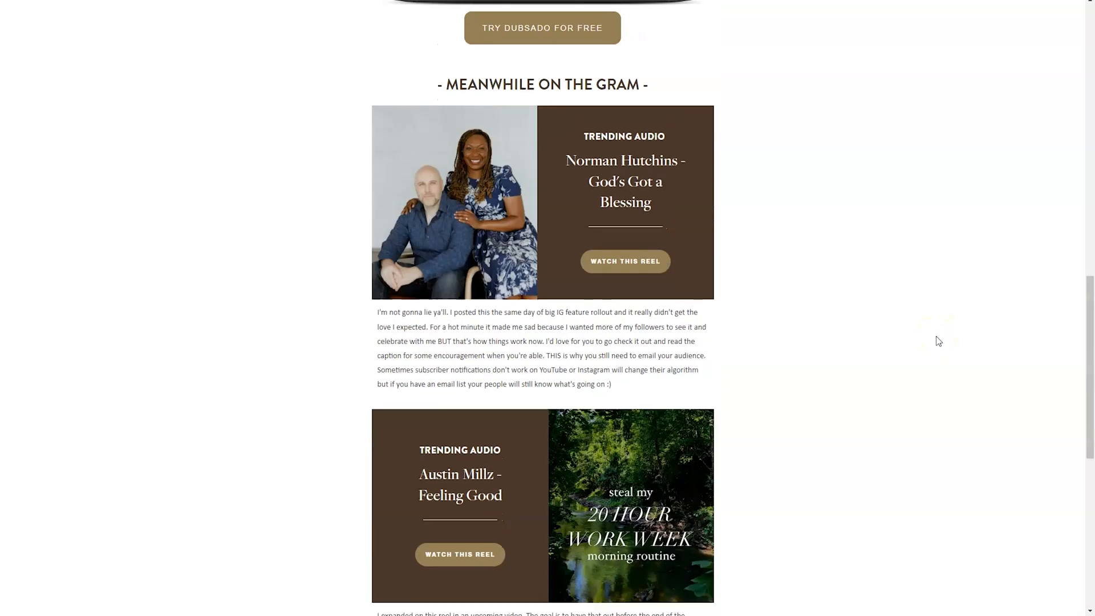
scroll(down, 3)
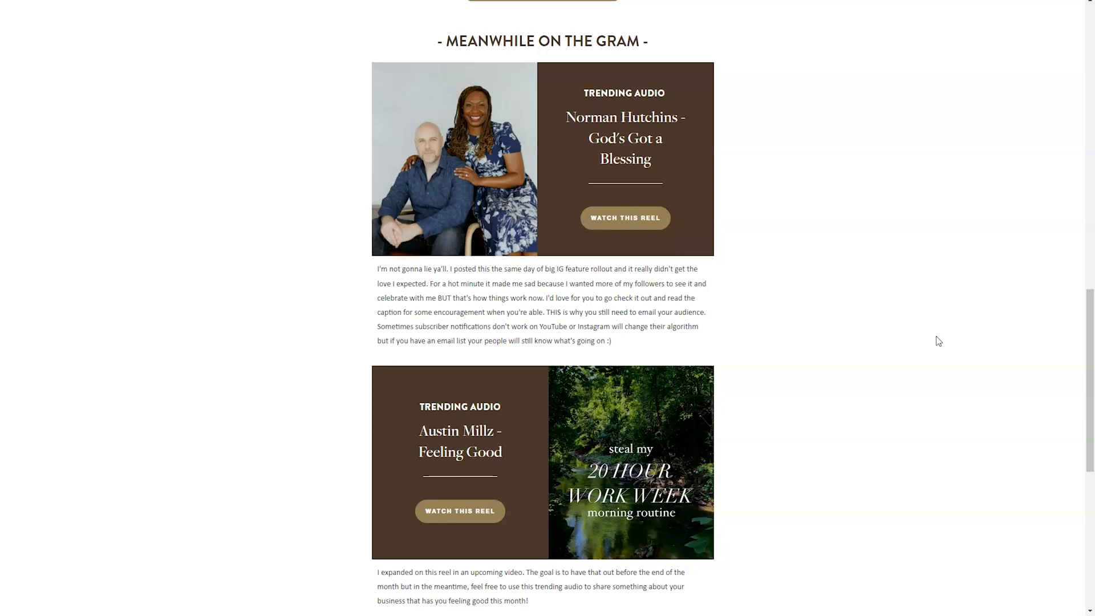
scroll(up, 3)
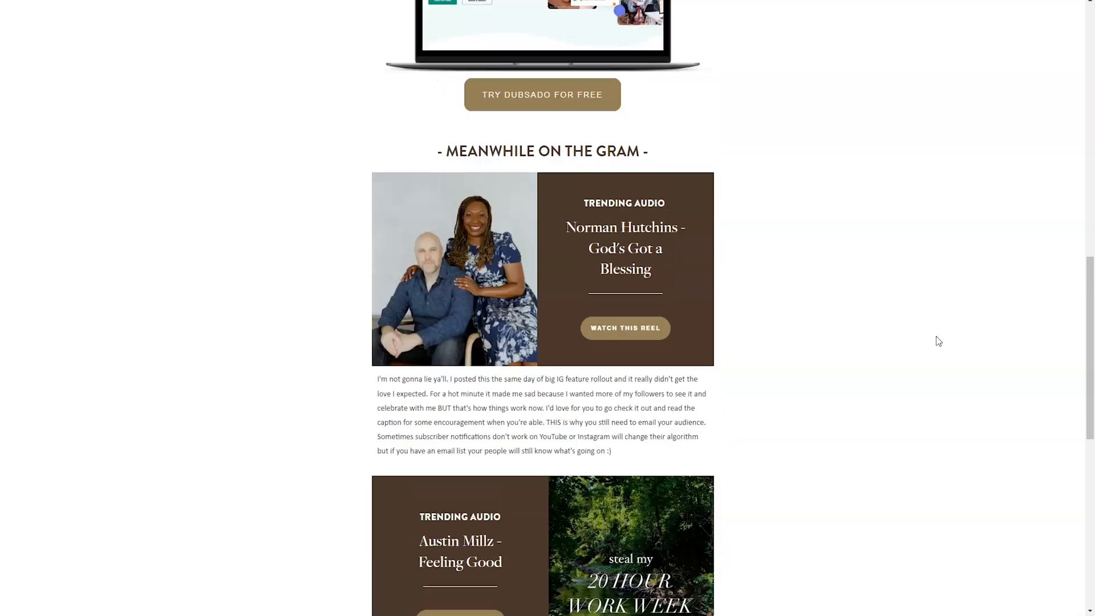
scroll(up, 3)
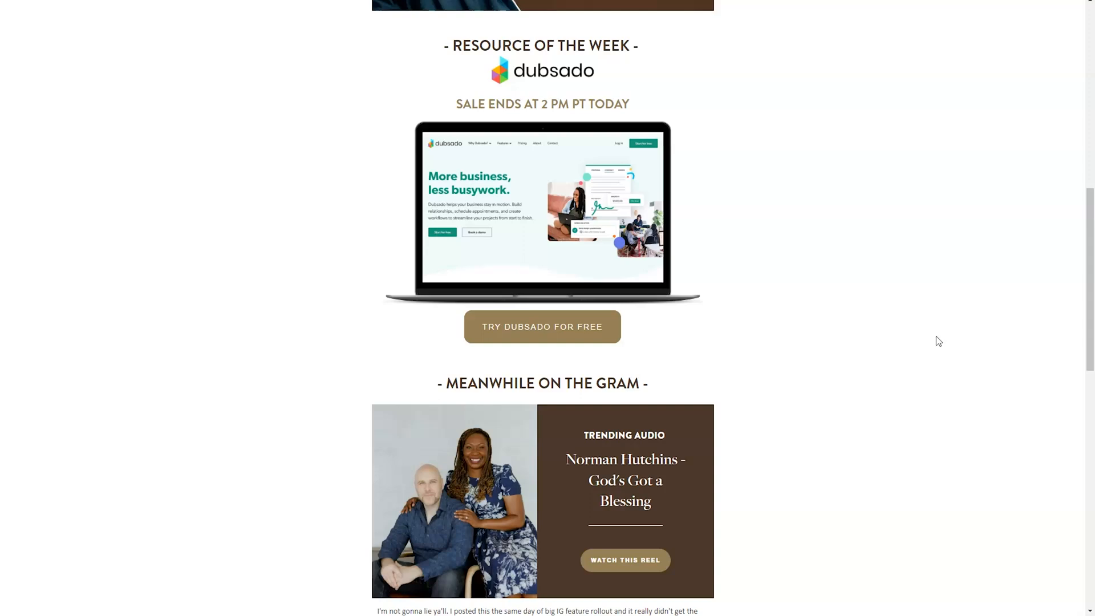
scroll(up, 3)
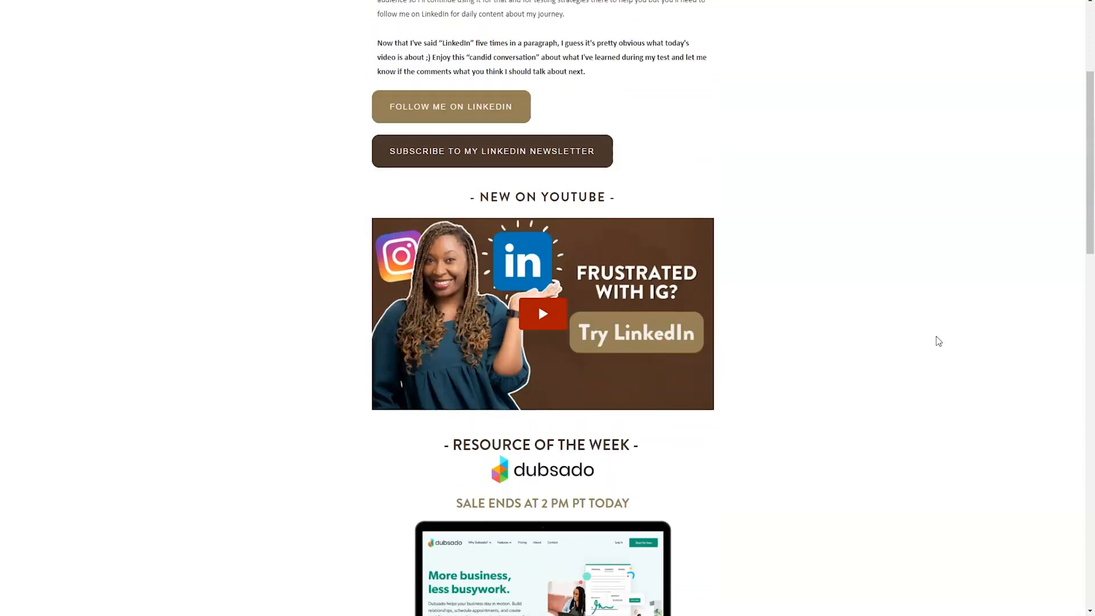
scroll(up, 3)
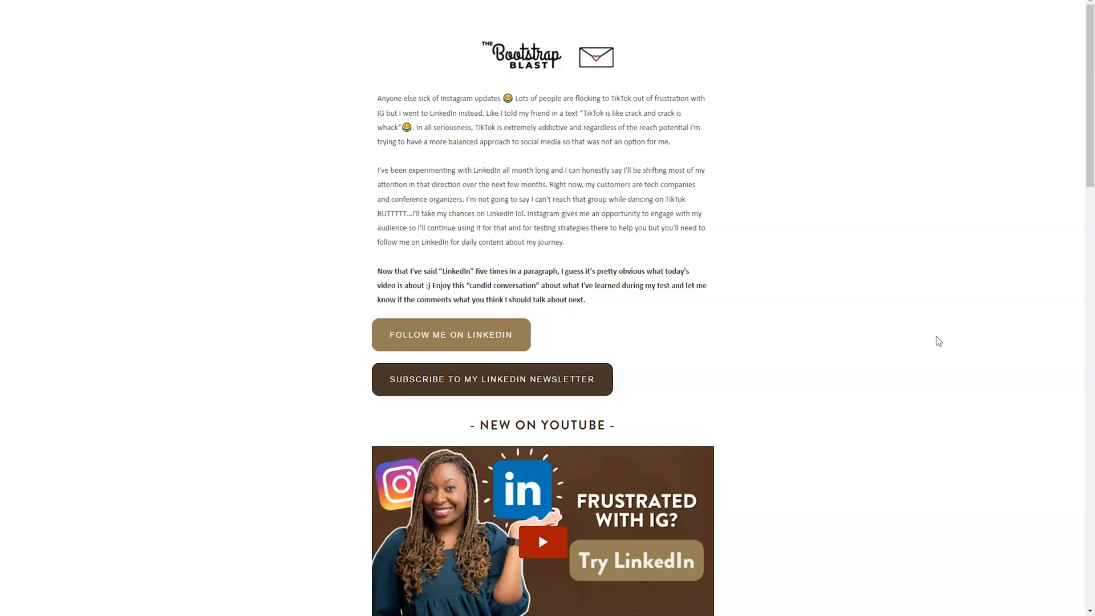
mouse_move(832, 181)
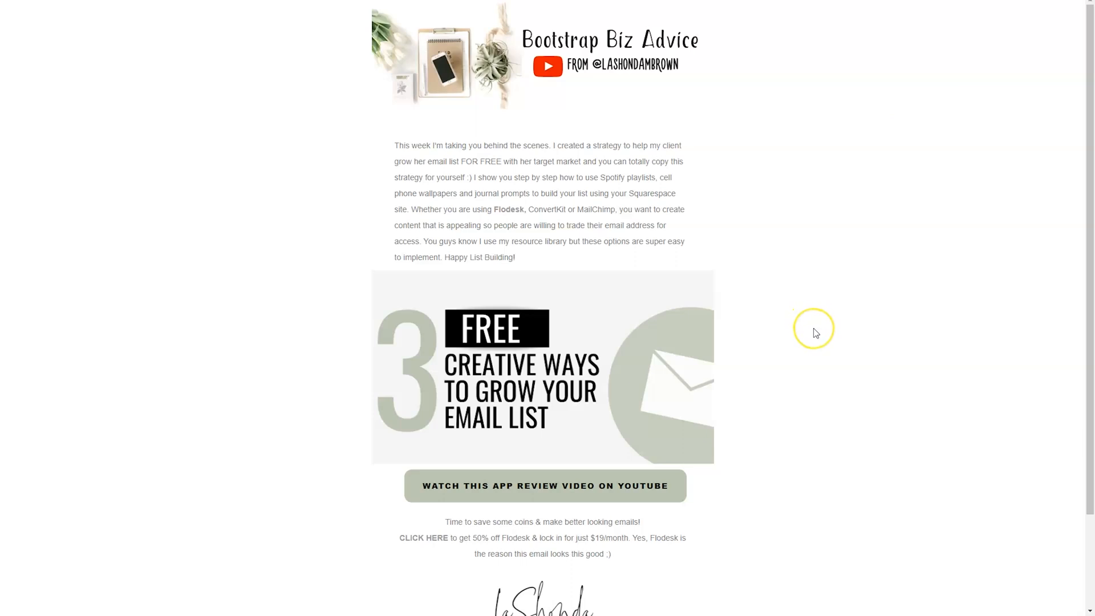
mouse_move(814, 333)
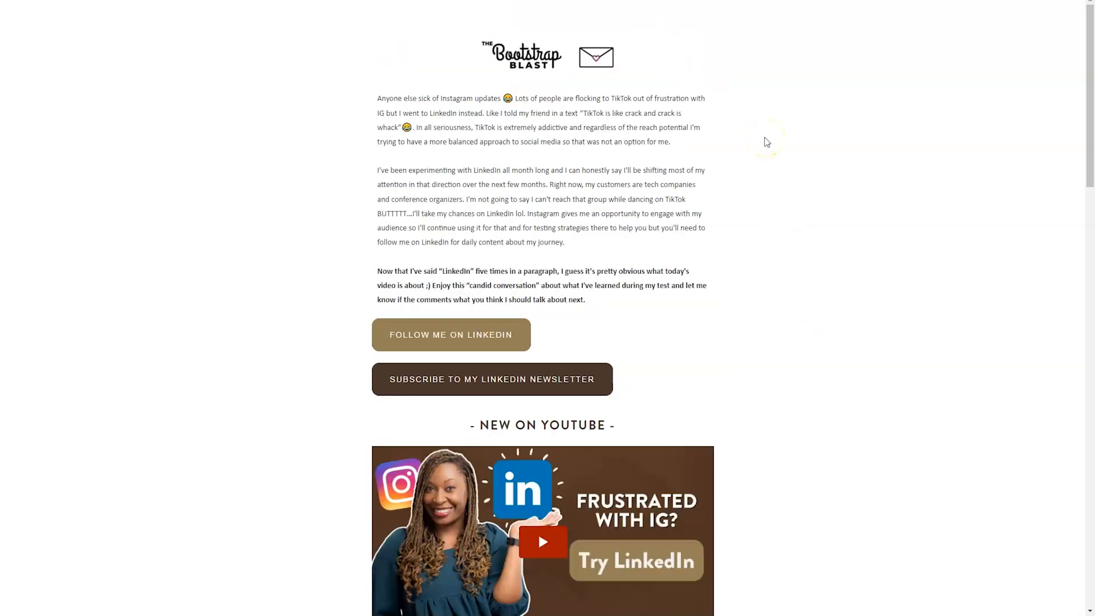
mouse_move(766, 142)
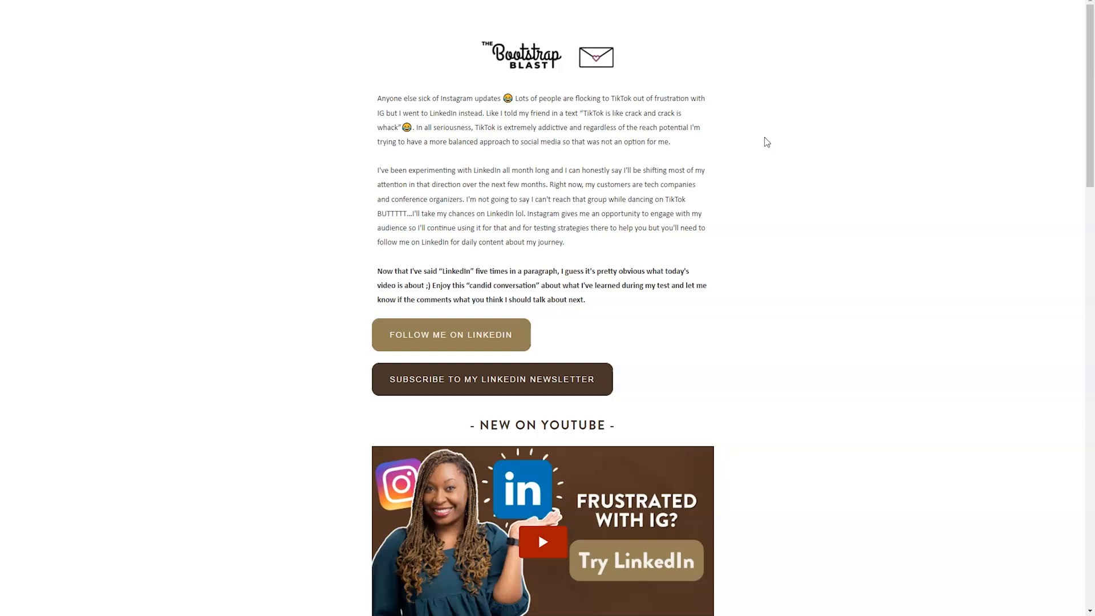
scroll(down, 3)
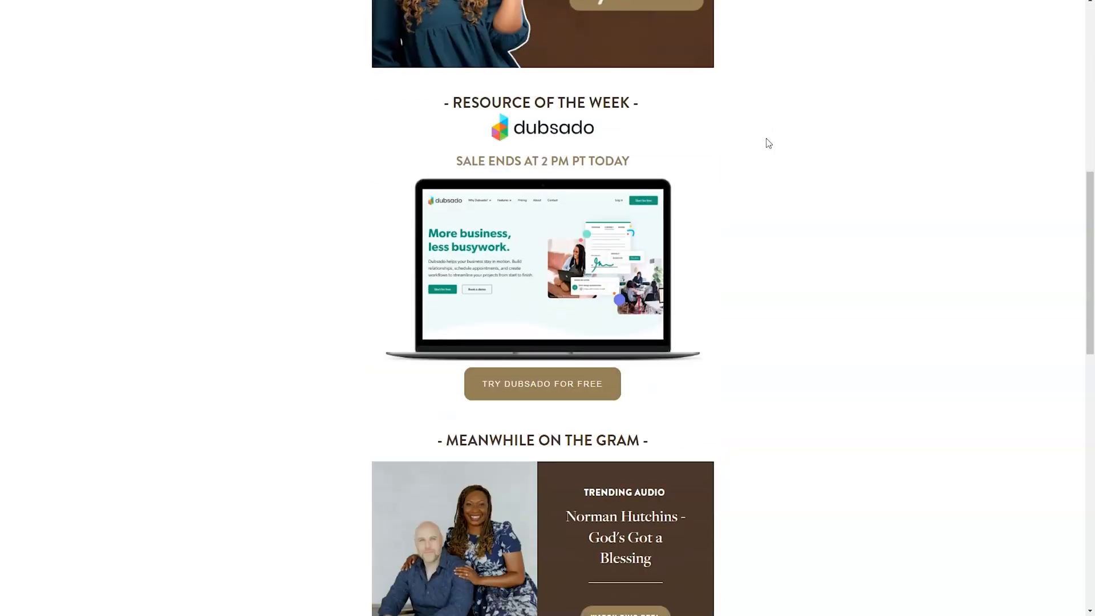
scroll(down, 3)
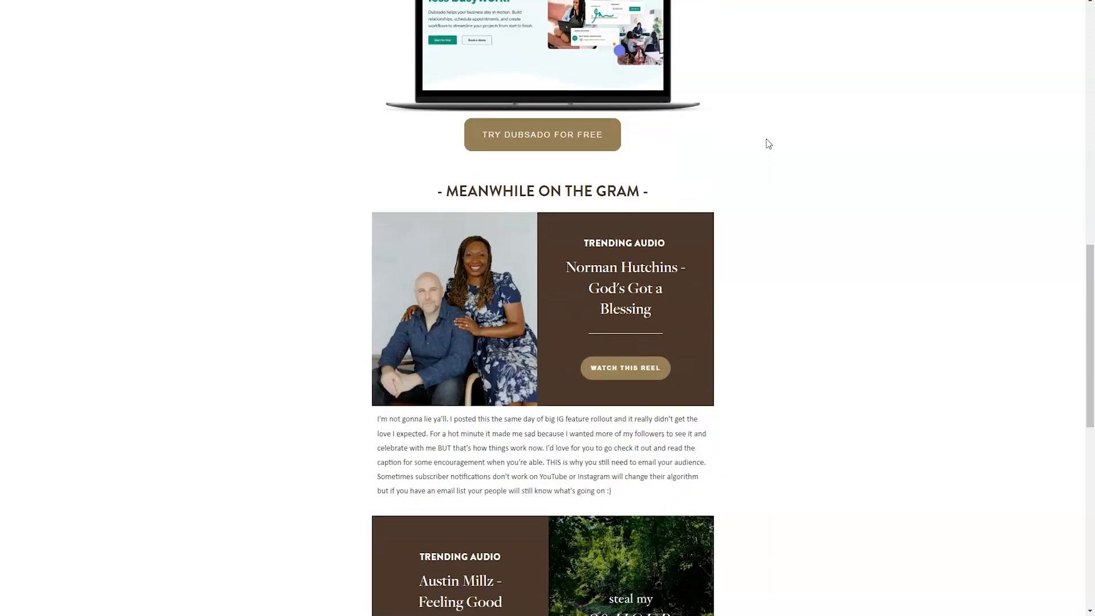
scroll(down, 3)
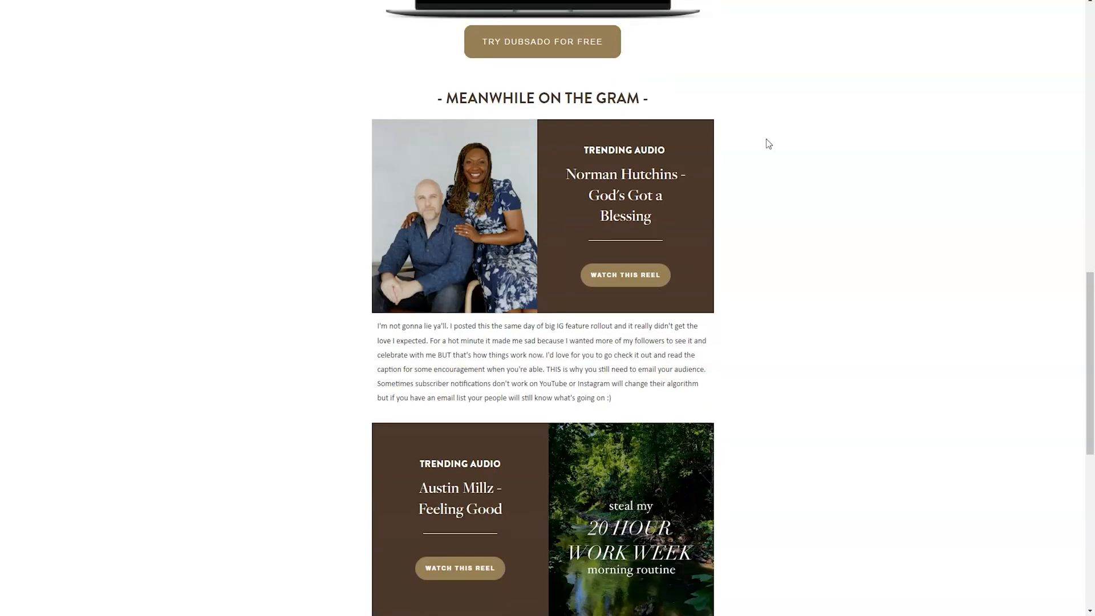
scroll(down, 3)
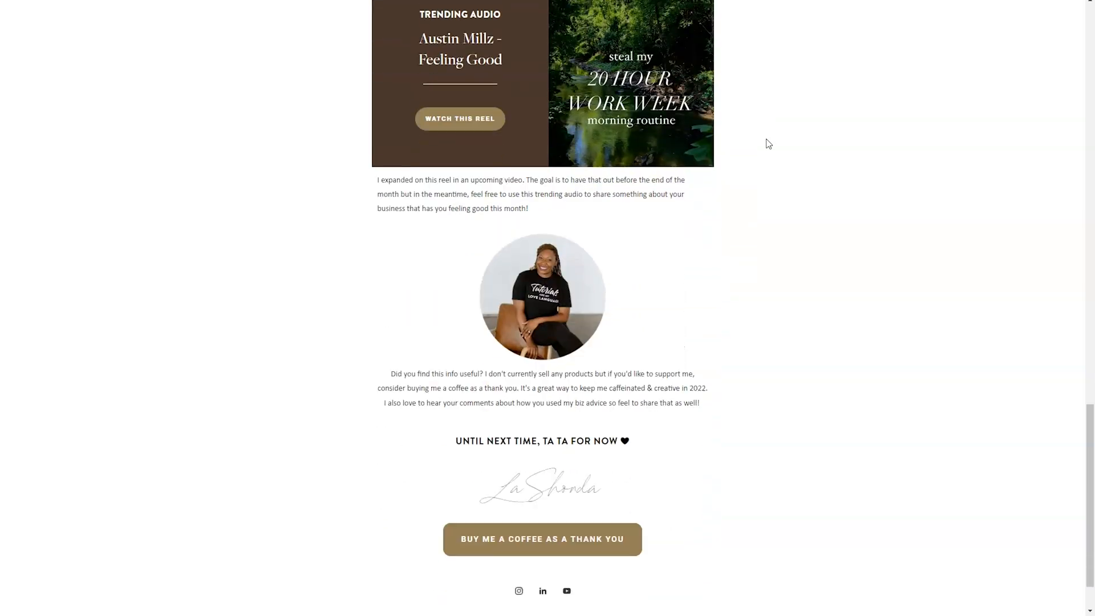
scroll(down, 3)
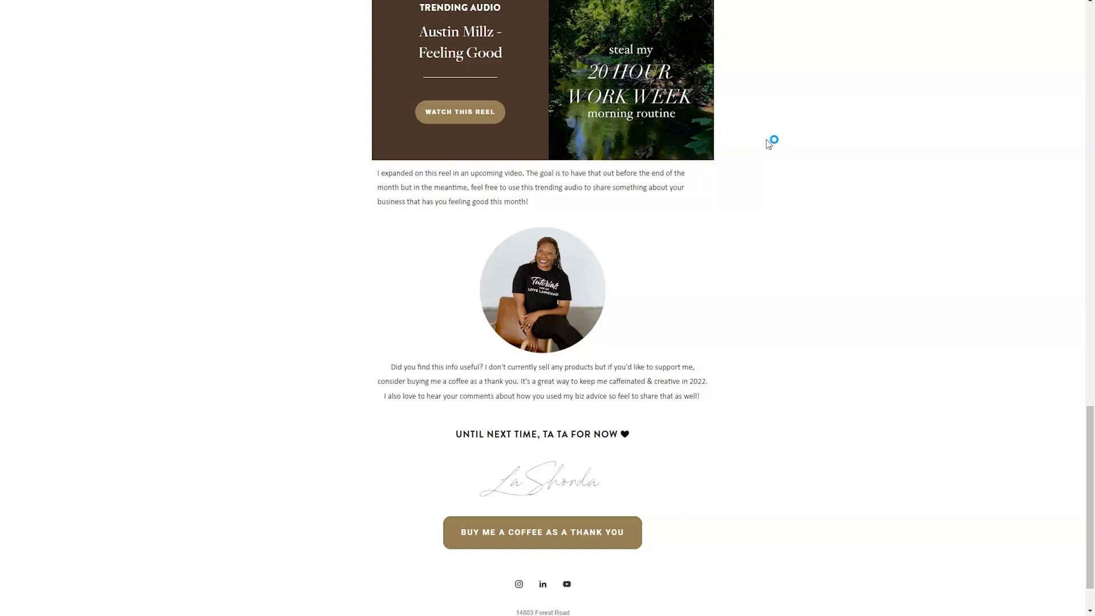
mouse_move(769, 144)
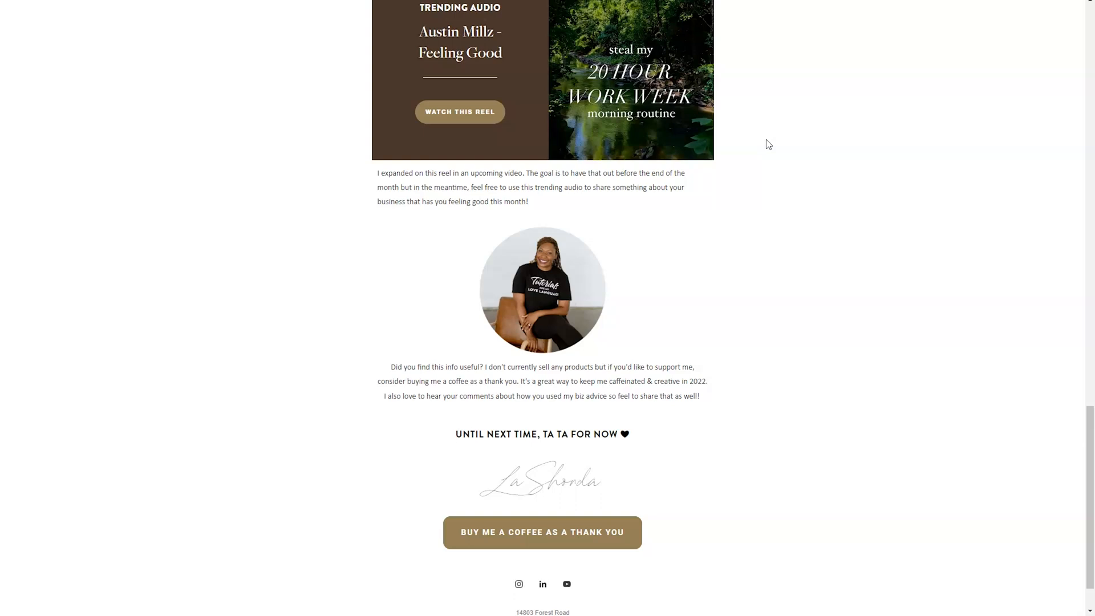
scroll(up, 3)
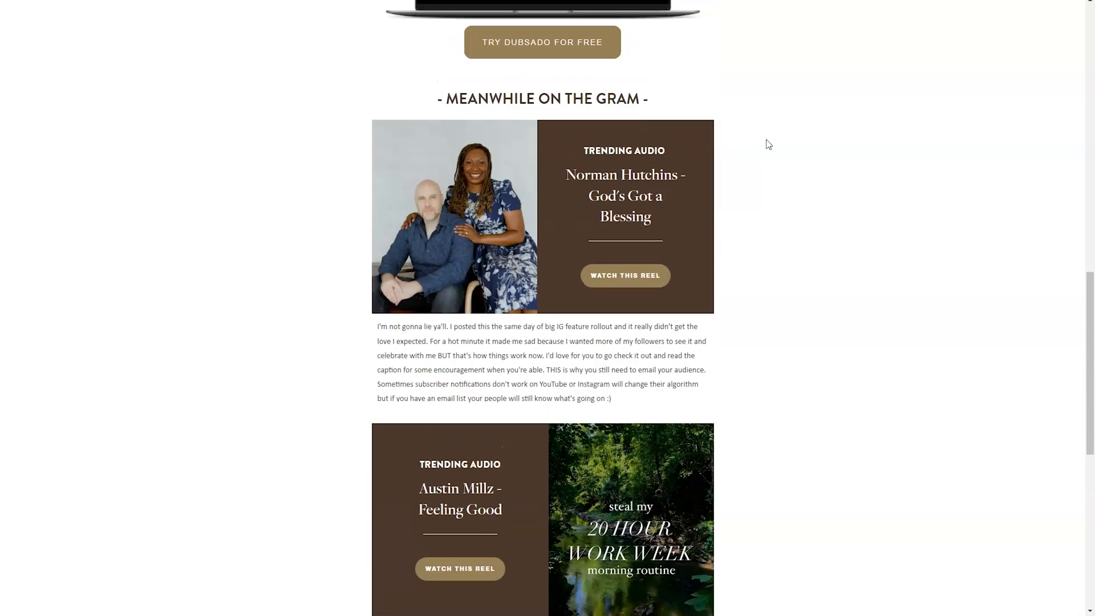
scroll(up, 3)
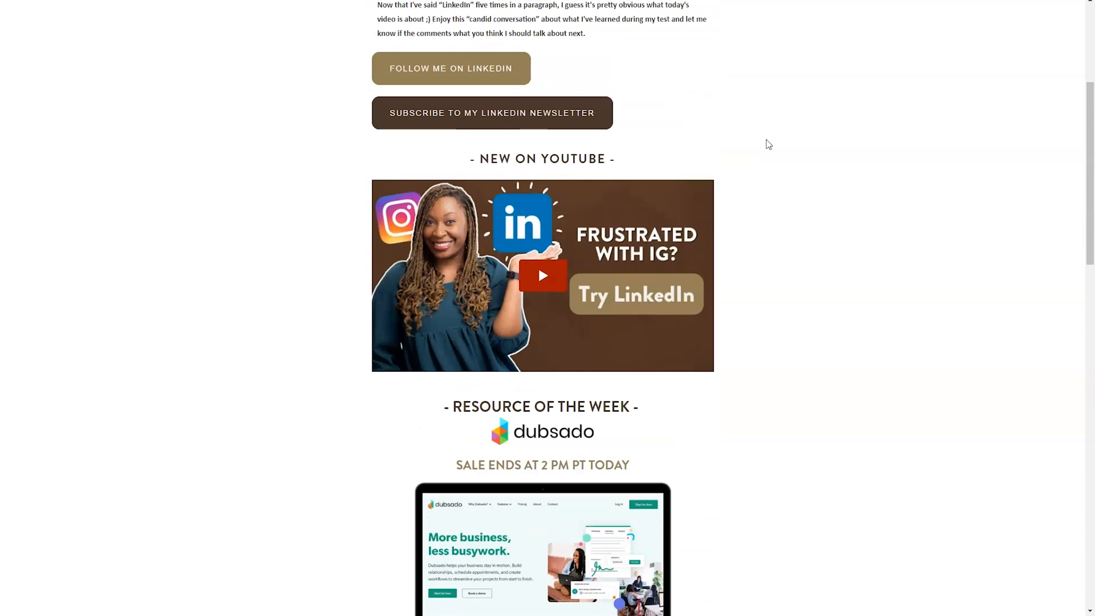
scroll(up, 3)
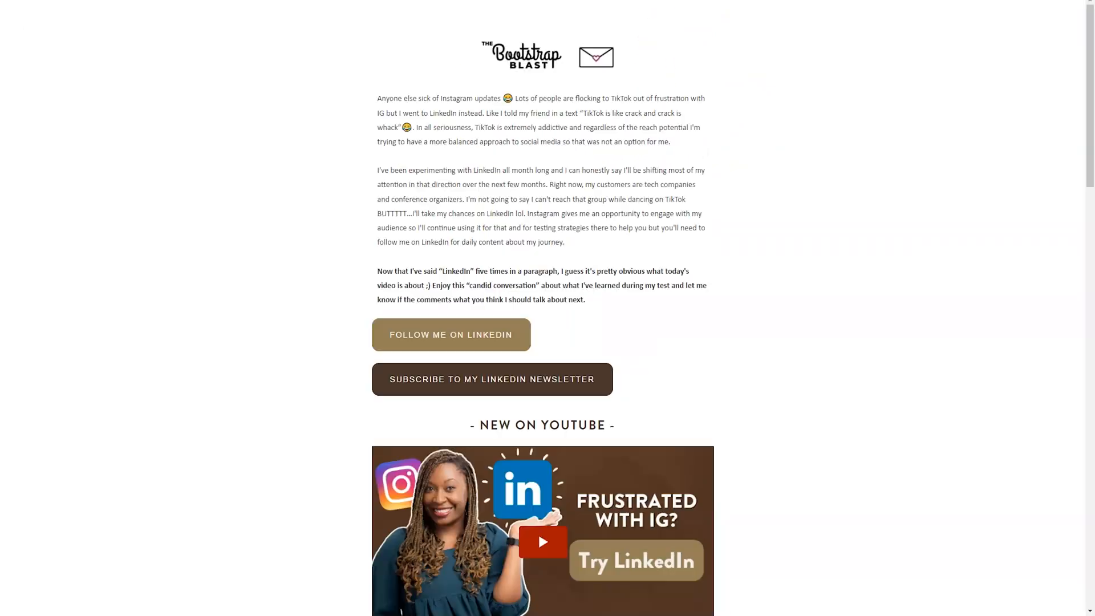
mouse_move(830, 217)
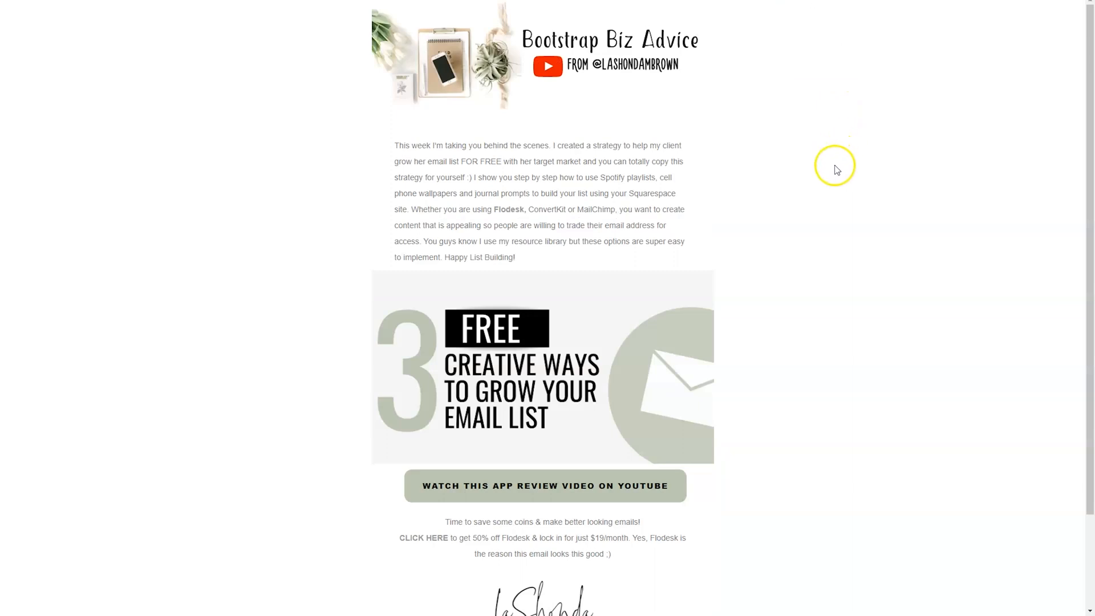
mouse_move(524, 158)
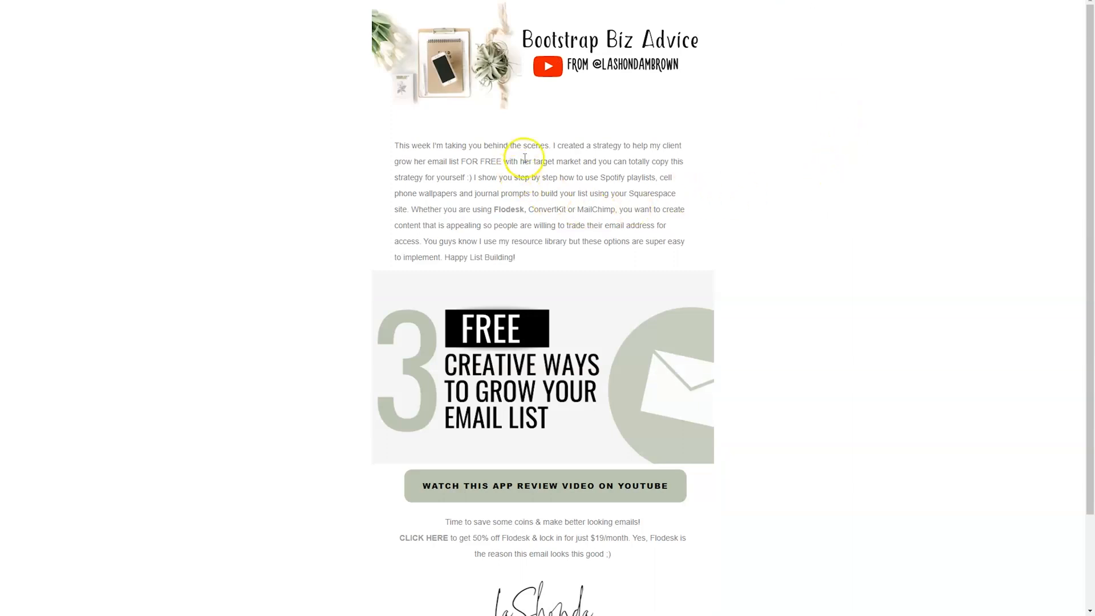
mouse_move(594, 164)
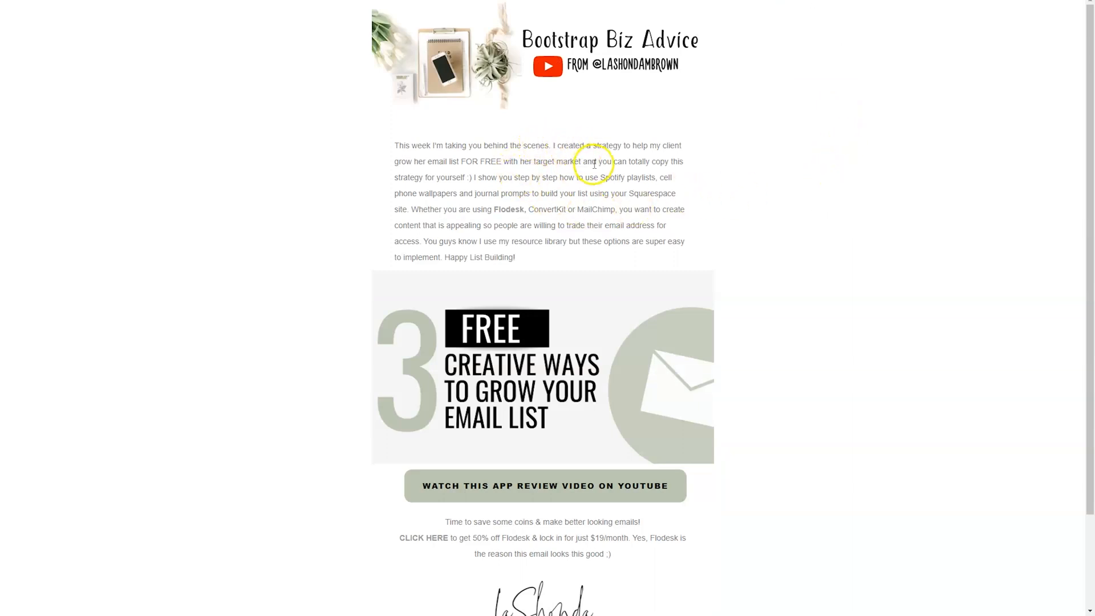
mouse_move(512, 260)
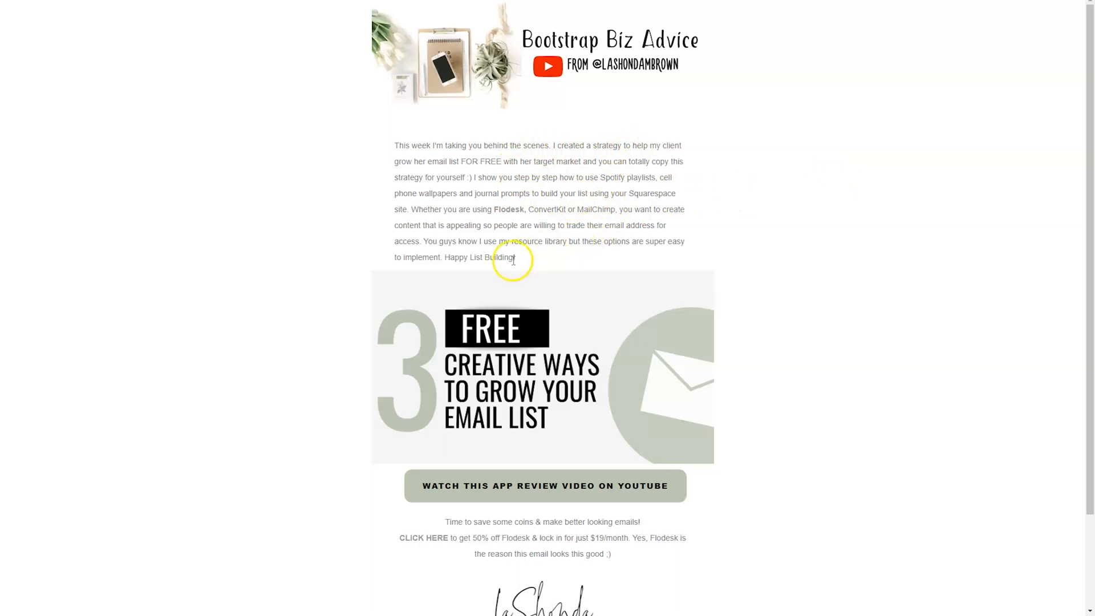
mouse_move(584, 139)
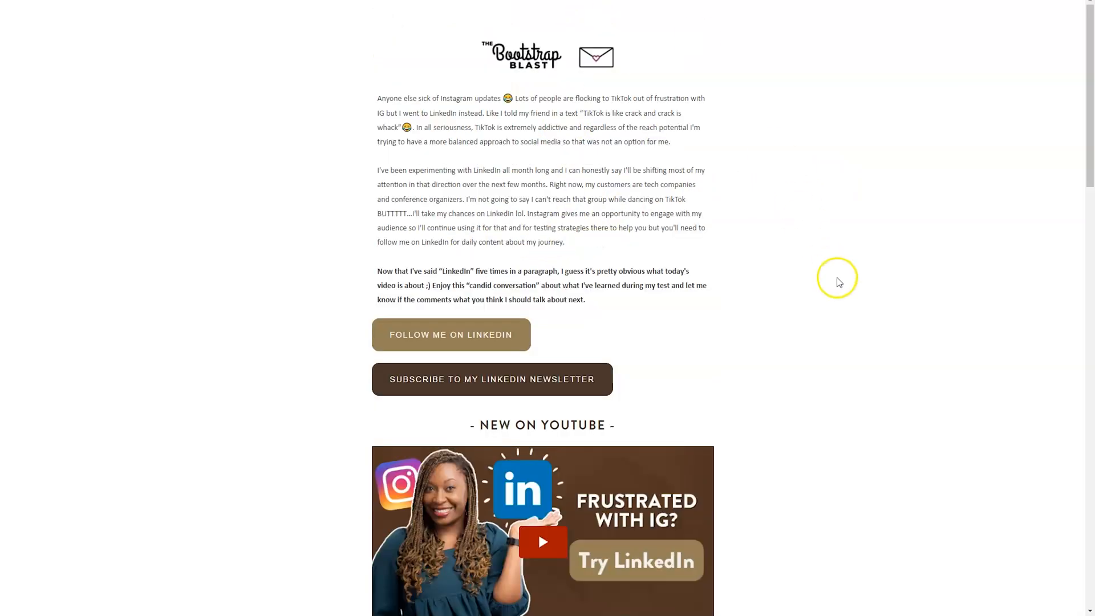
mouse_move(840, 283)
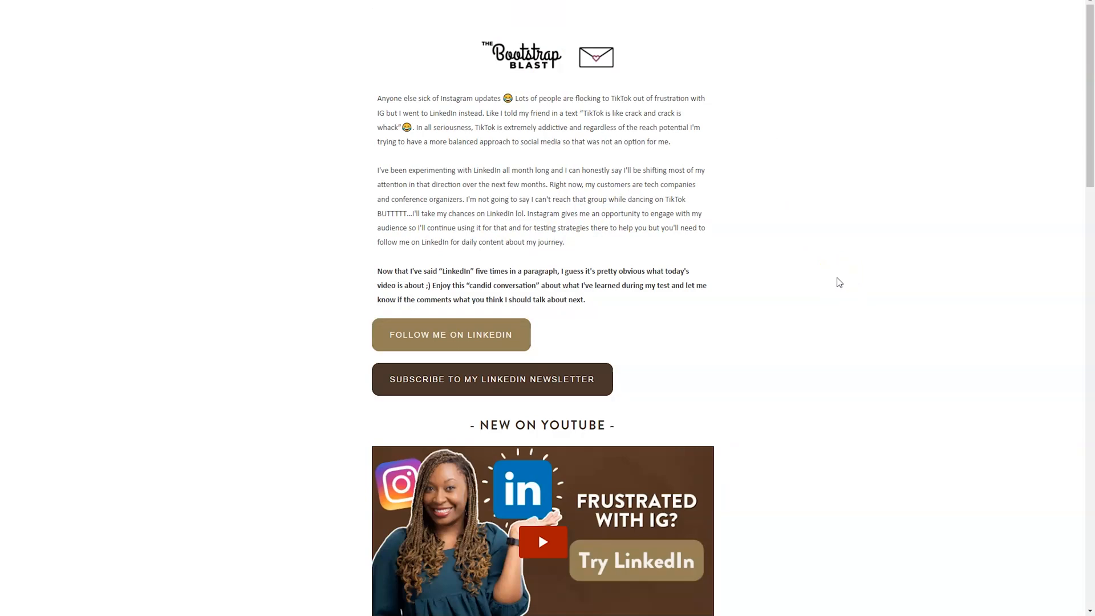